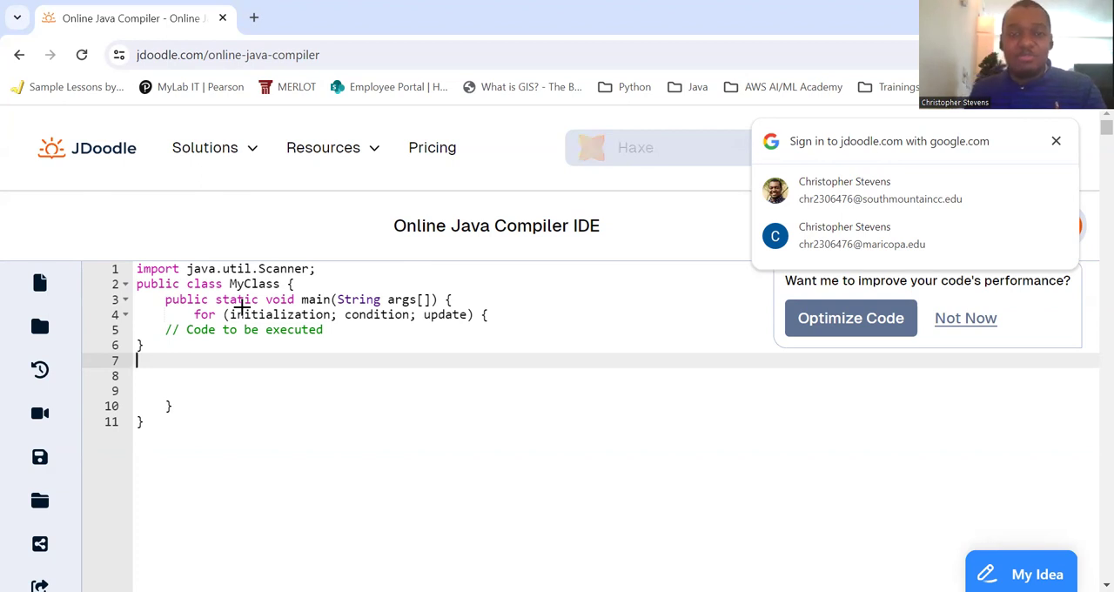
Step: Write the loop header for (int i = 1; i <= 5; i++) { in main
click(1056, 140)
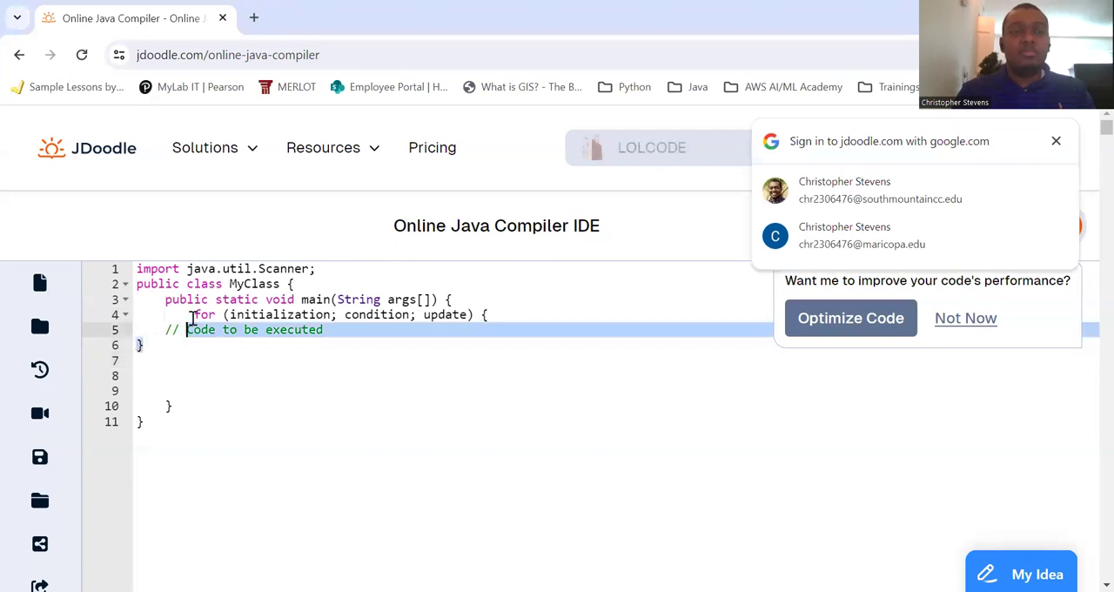
text(for (int i = 1; i <= 5; i++) {)
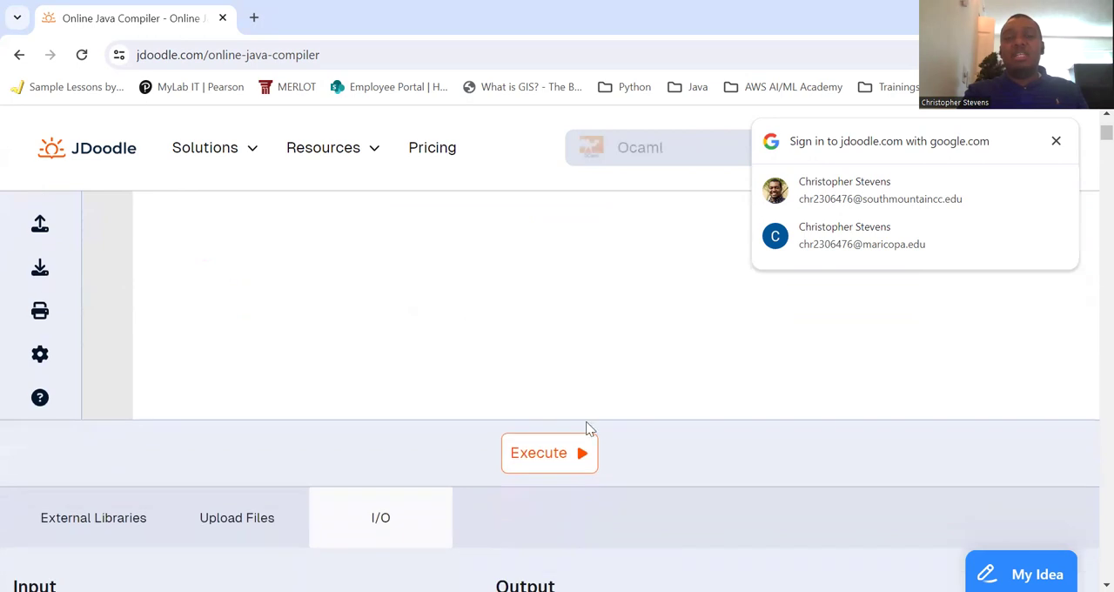
click(549, 452)
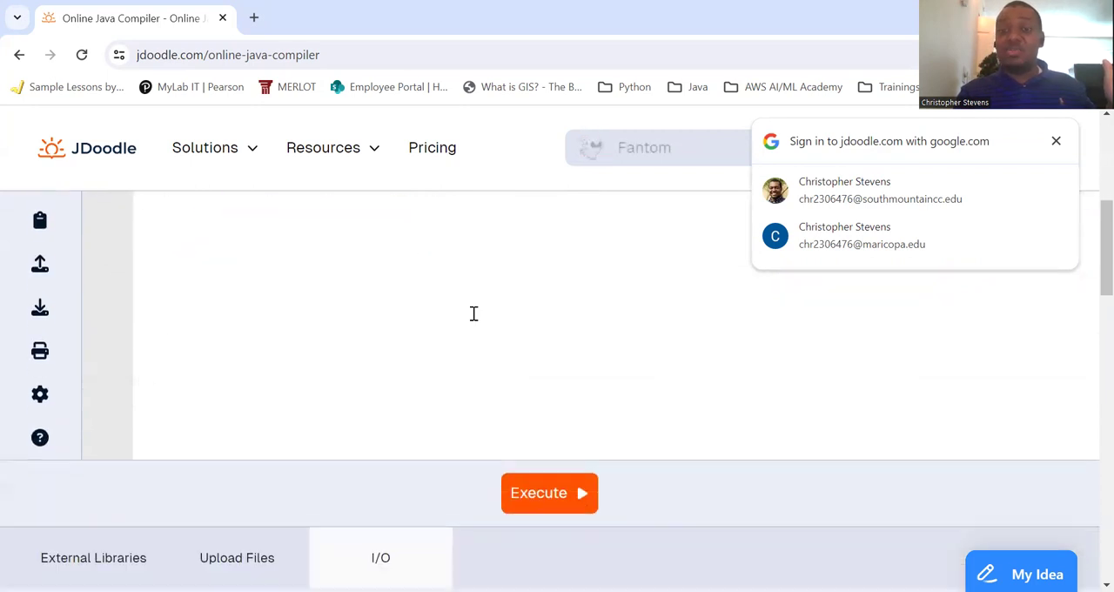
Step: Run the program to print Count: 1–5 and Number: 1–5, then return to the code
click(549, 492)
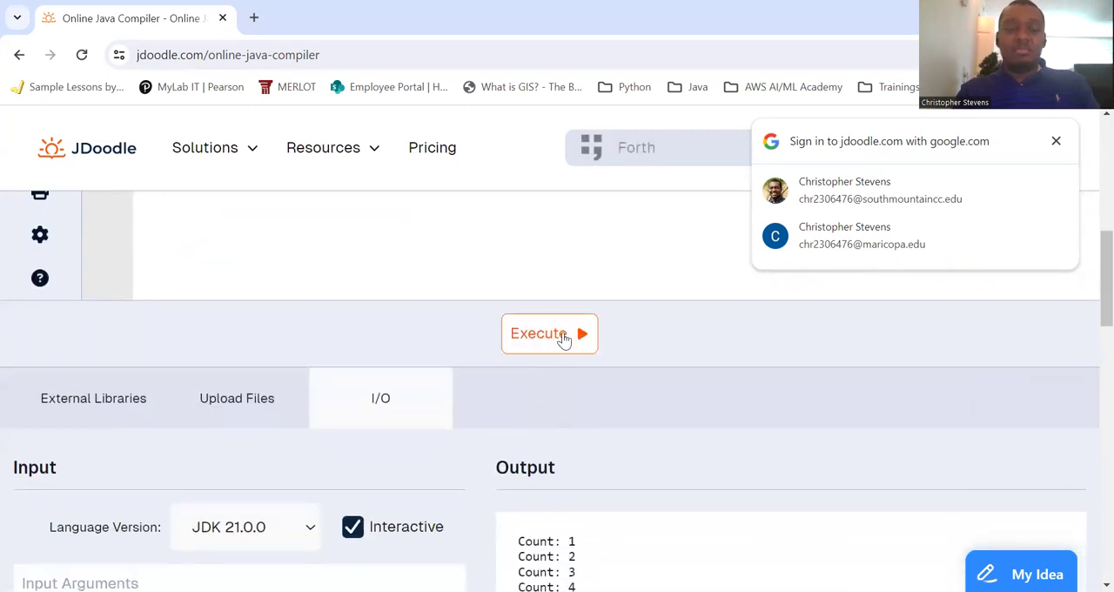
click(549, 333)
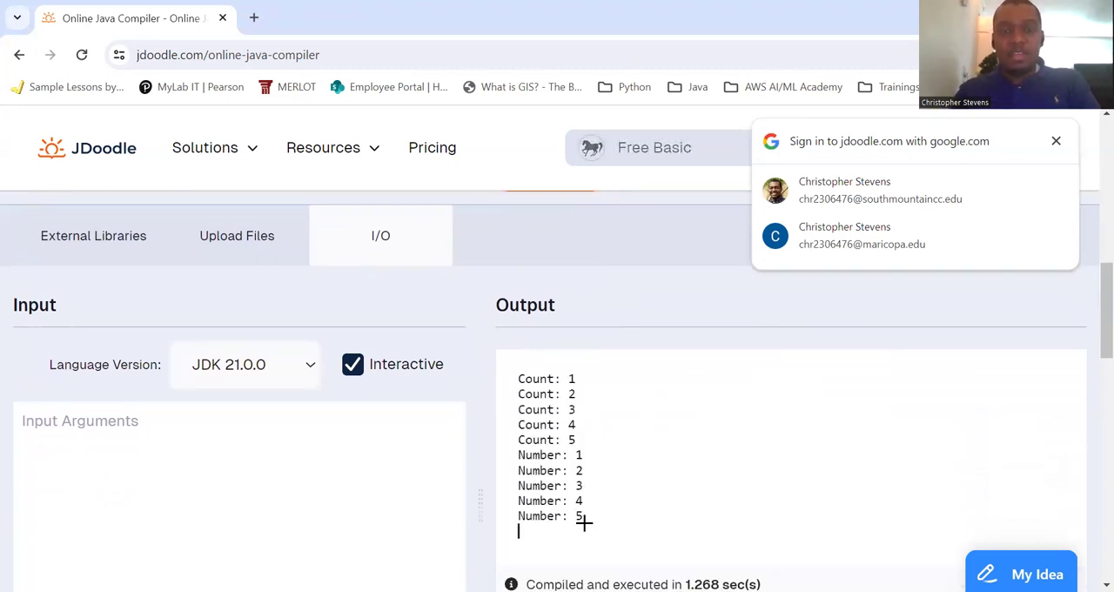
click(1056, 140)
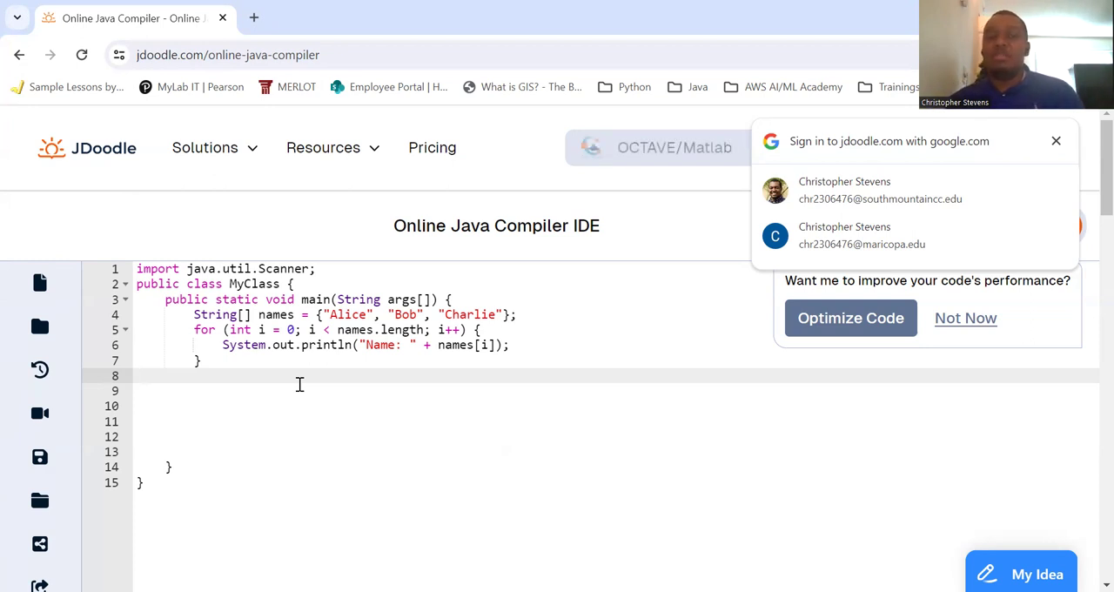
mouse_move(478, 348)
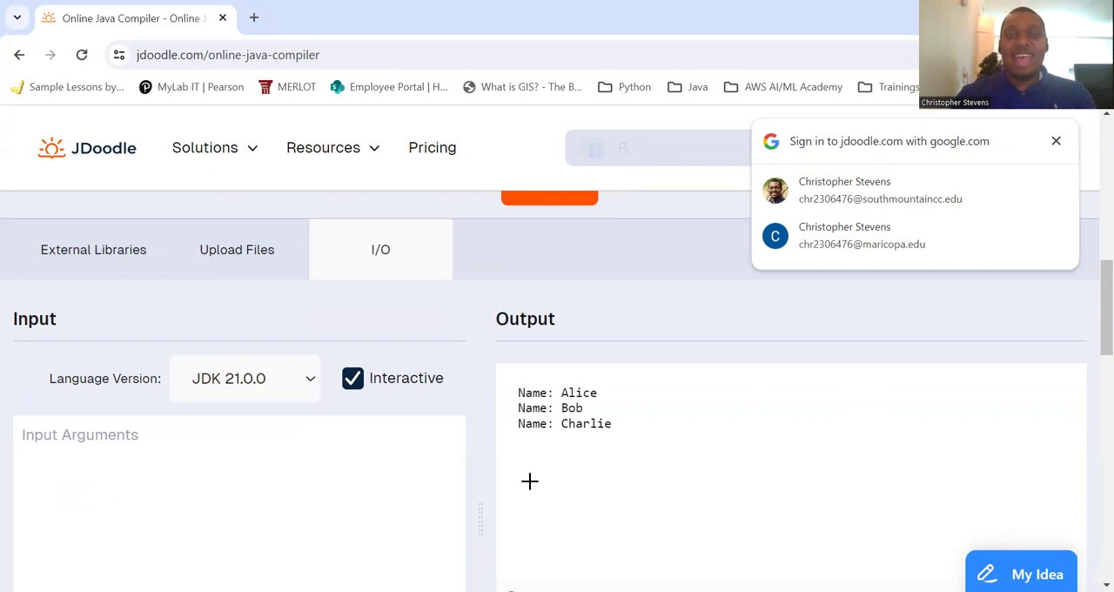
click(1056, 141)
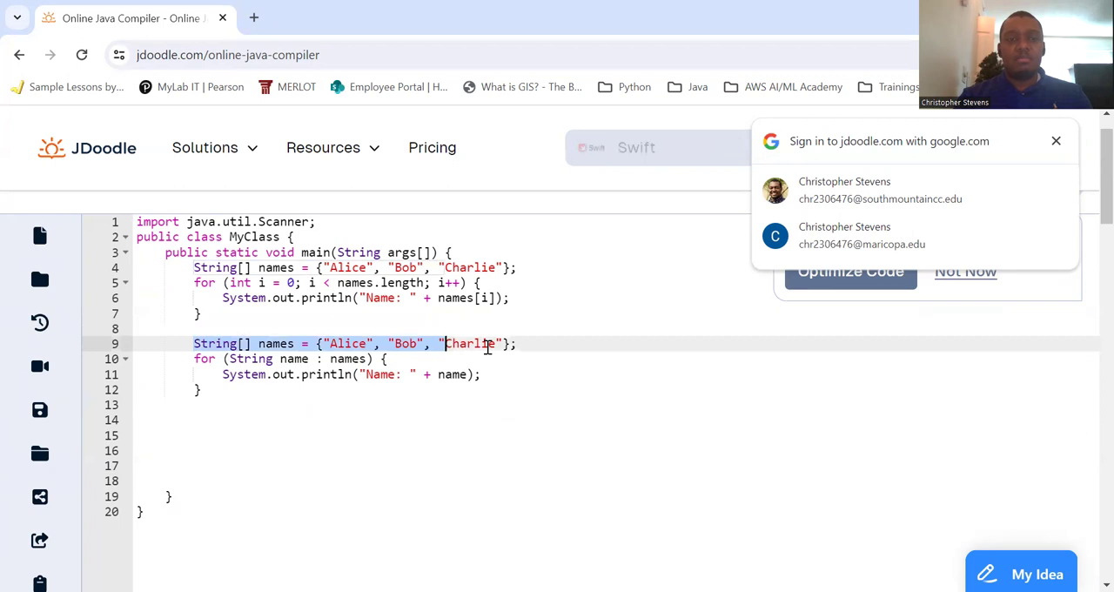
Step: Delete the duplicate String[] names declaration above the for-each loop
key(Delete)
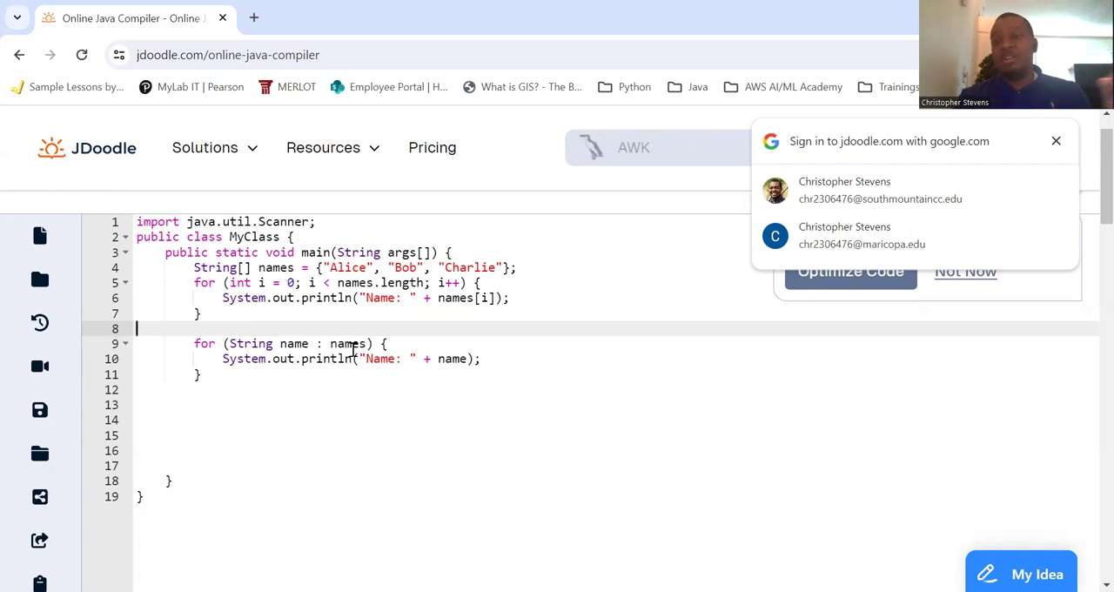
Step: Comment out the original names array and indexed loop lines with //
scroll(down, 3)
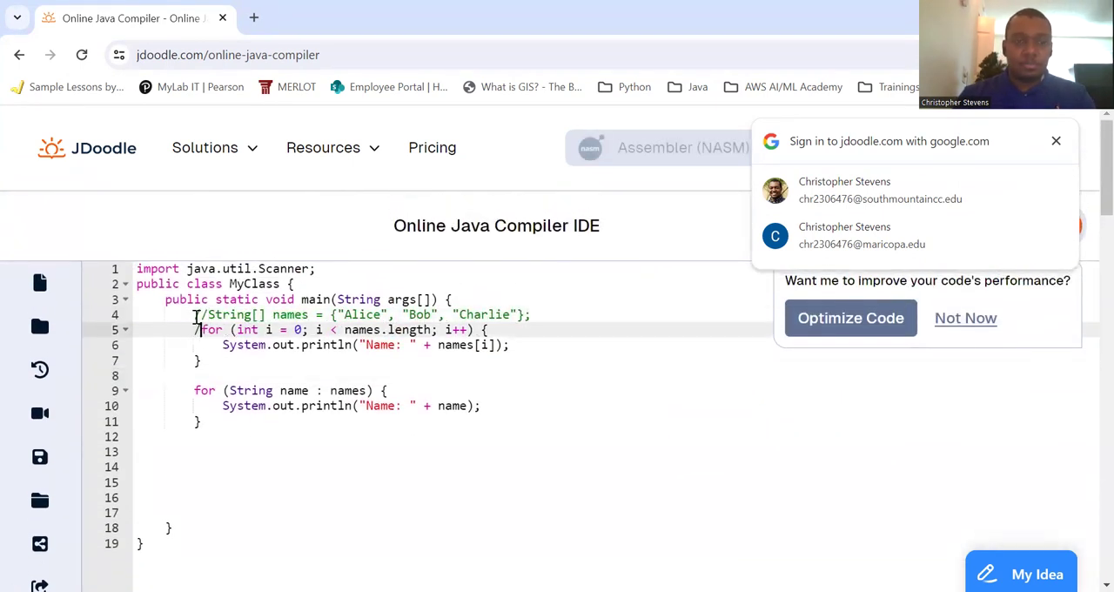
text(//)
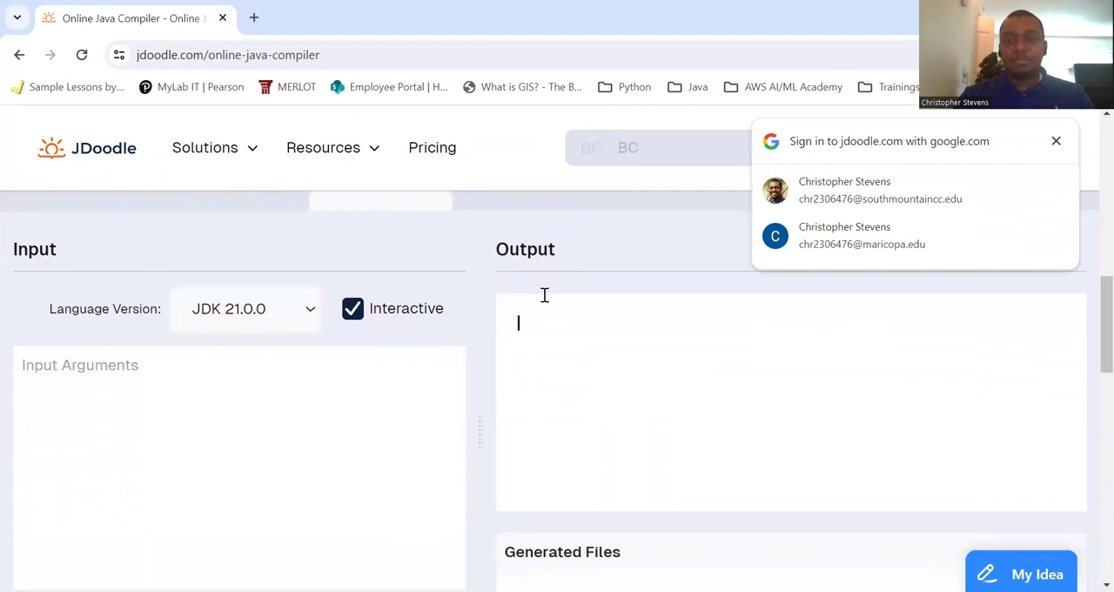
Step: Run the indexed names loop, printing Name: Alice, Bob, Charlie, and return to the editor
click(549, 280)
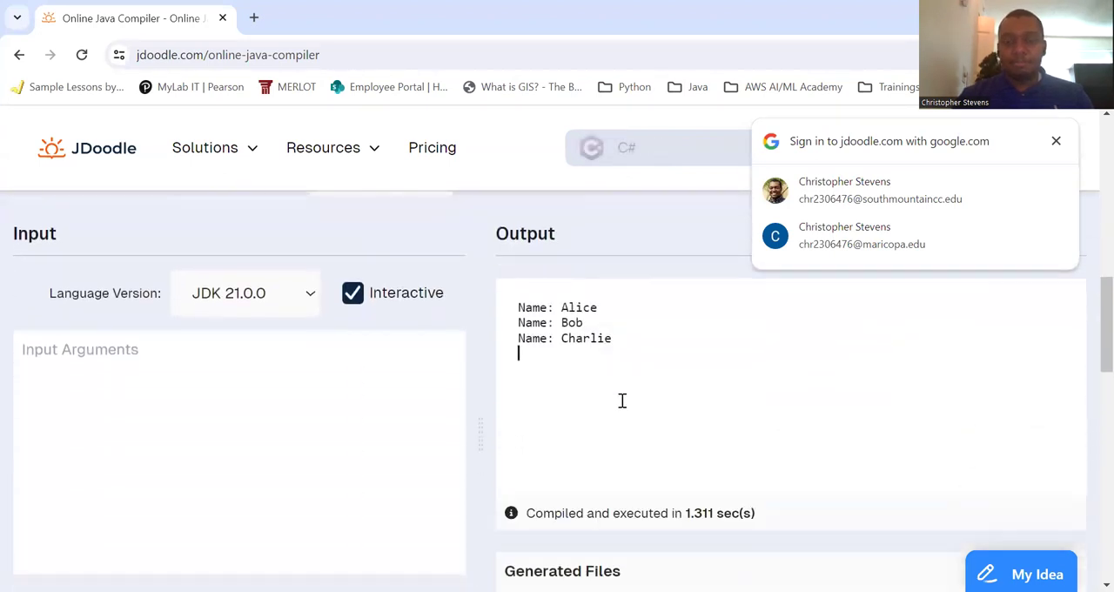
scroll(down, 3)
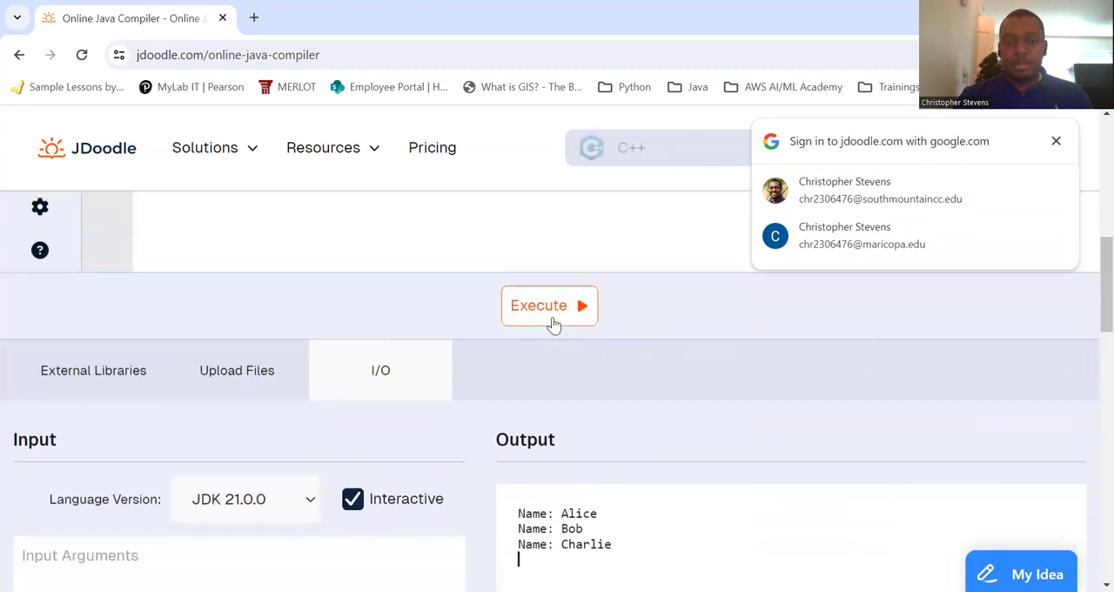
click(549, 306)
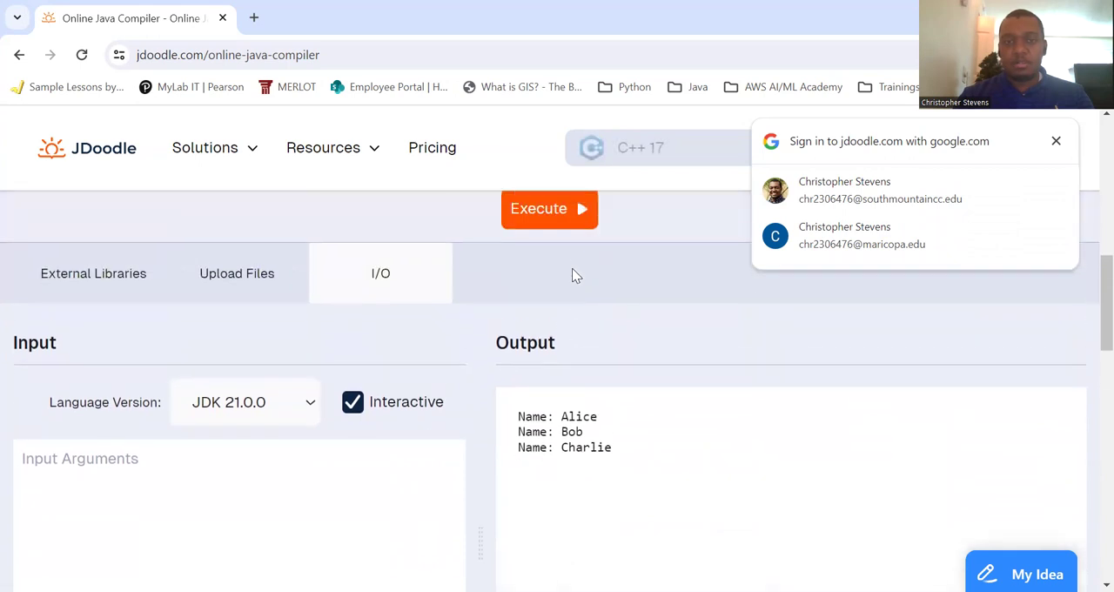
click(549, 208)
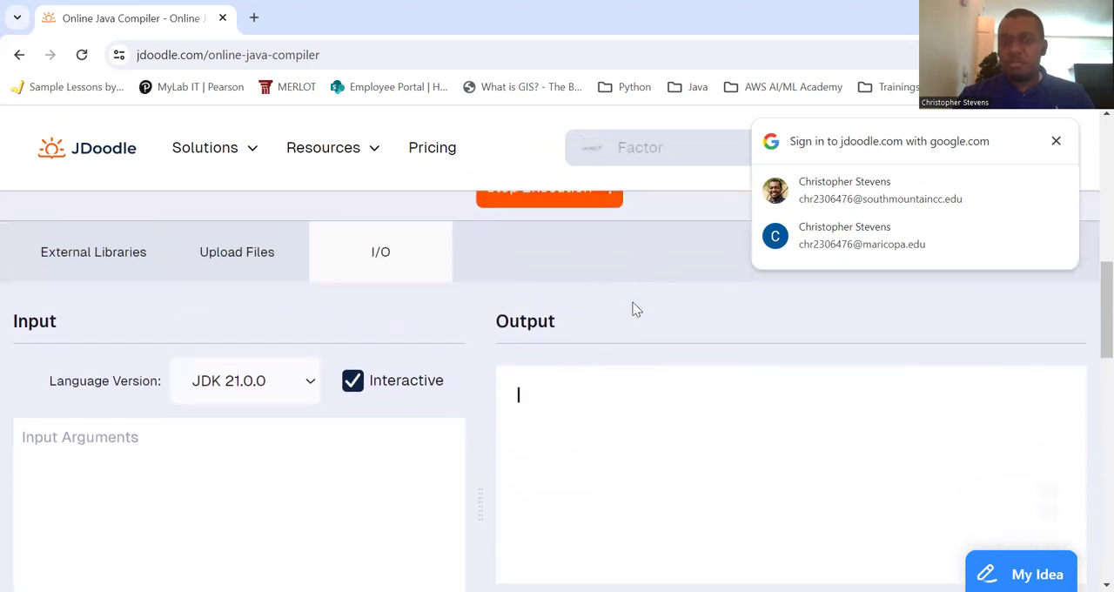
click(550, 188)
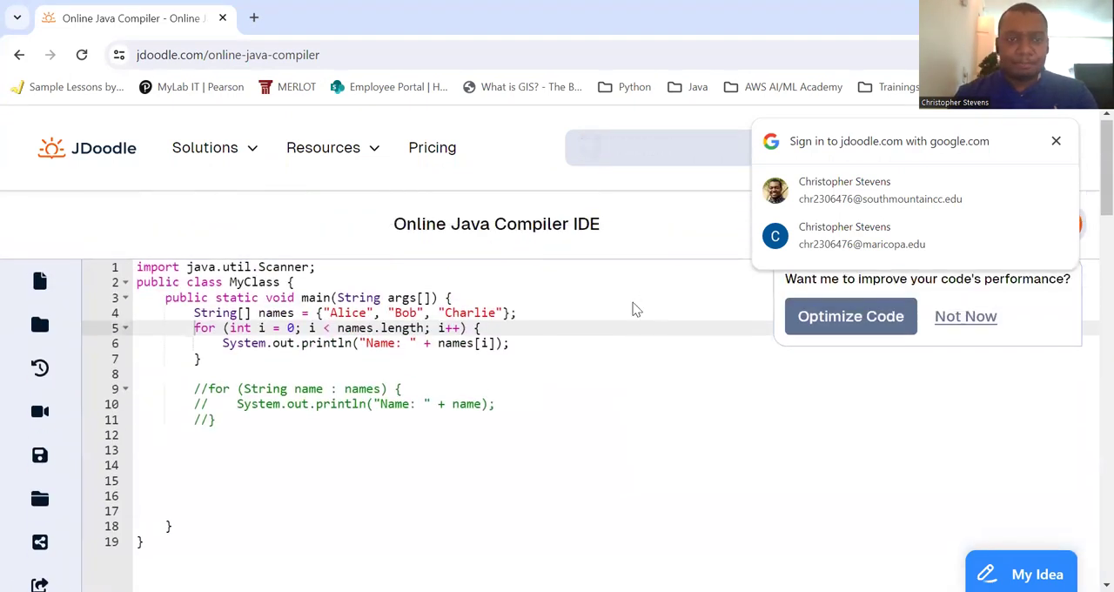
Step: Change the import from java.util.Scanner to java.util.ArrayList for the ArrayList loop version
click(1056, 140)
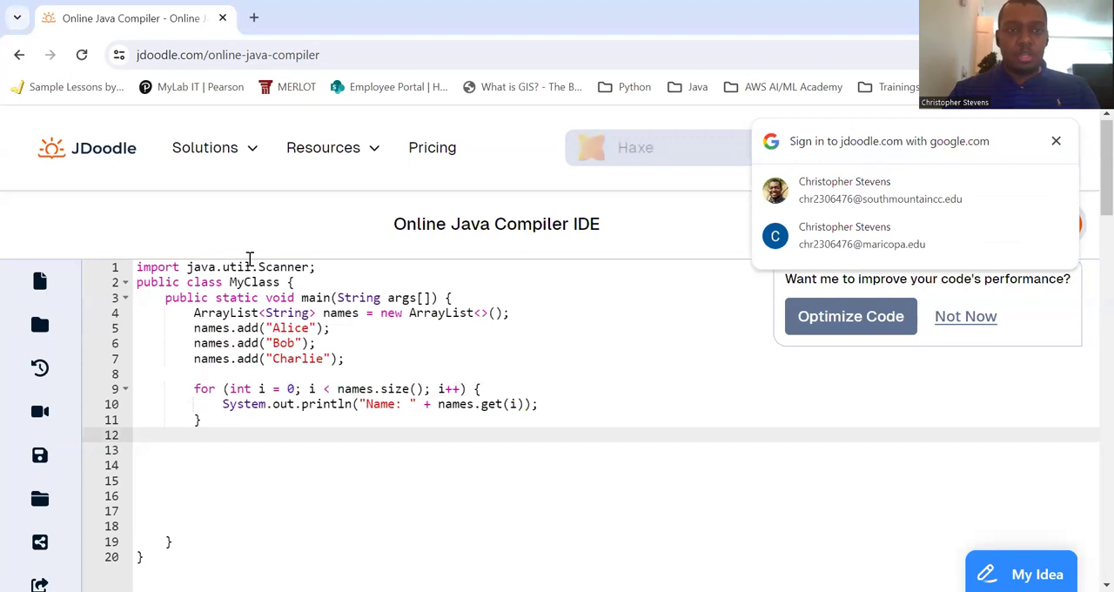
double_click(283, 267)
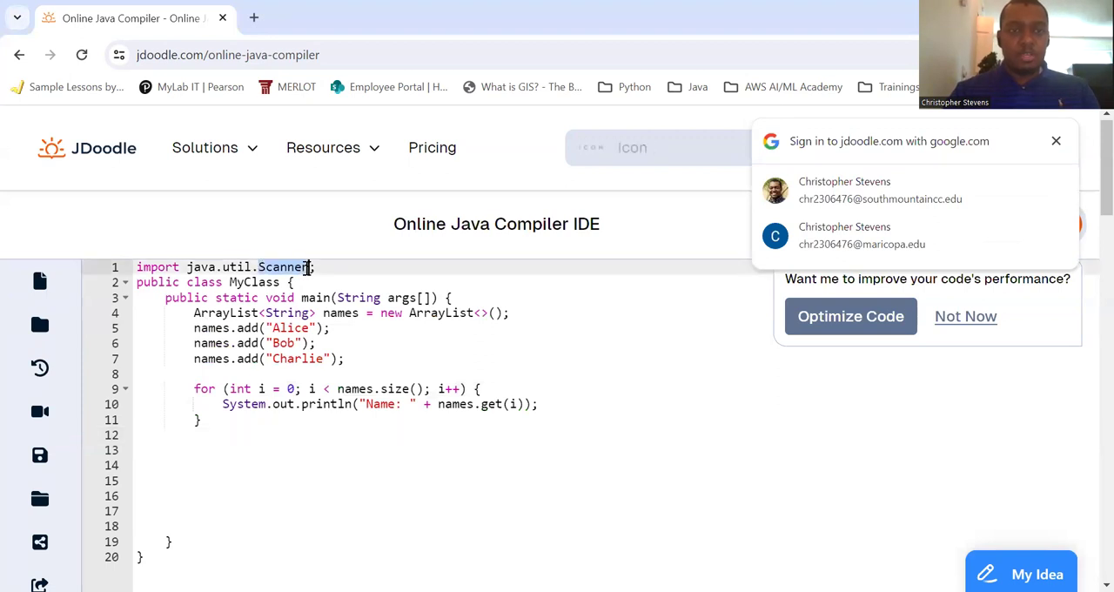
text(ArrayList)
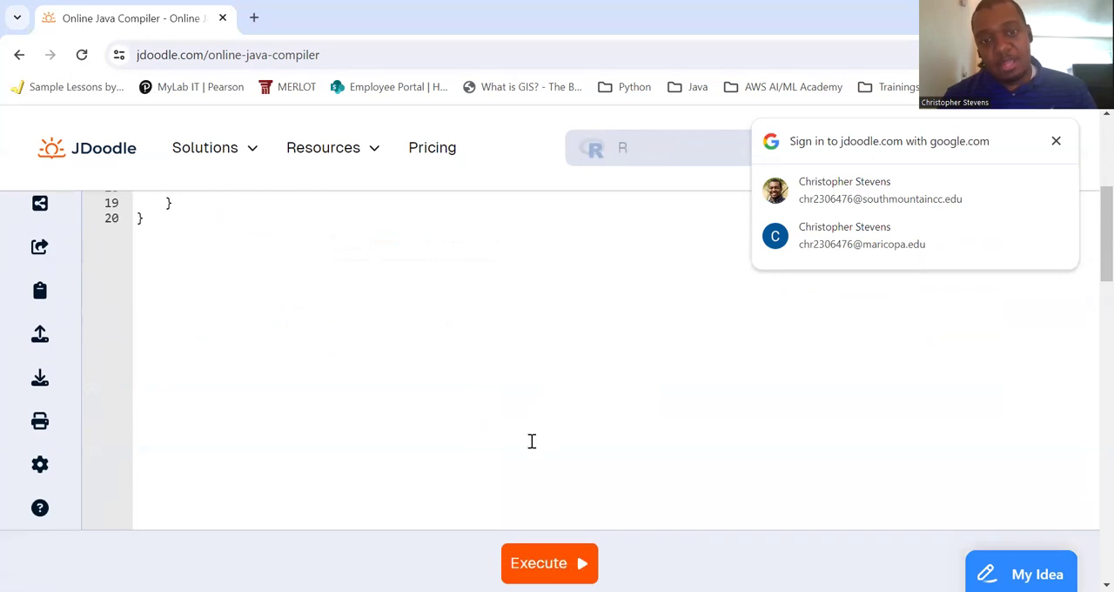
Step: Run the ArrayList loop printing Alice, Bob and Charlie, then edit the loop code
click(548, 563)
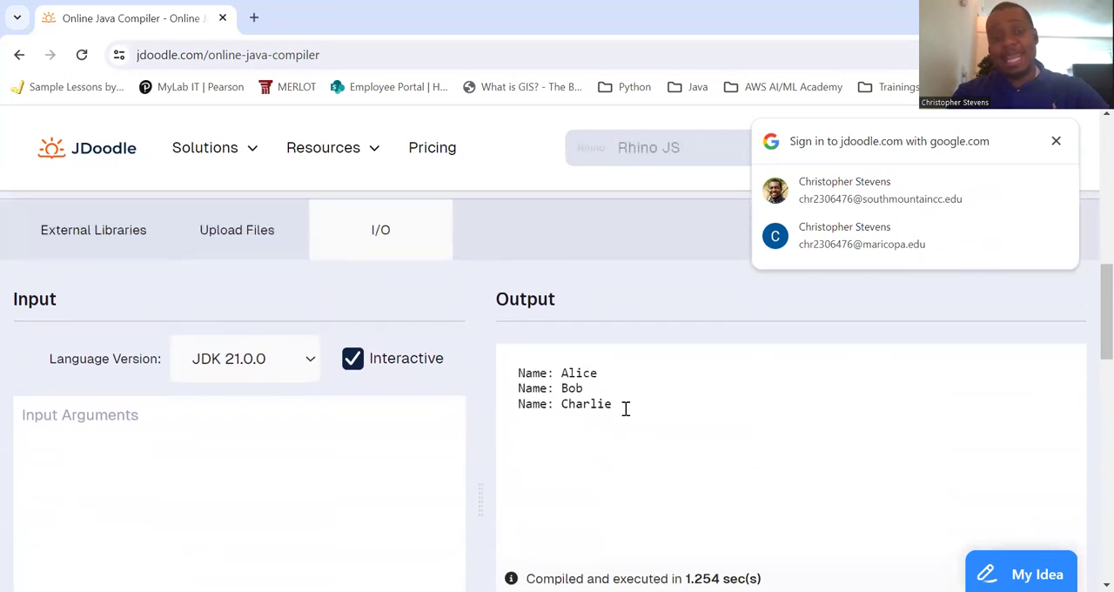
scroll(down, 3)
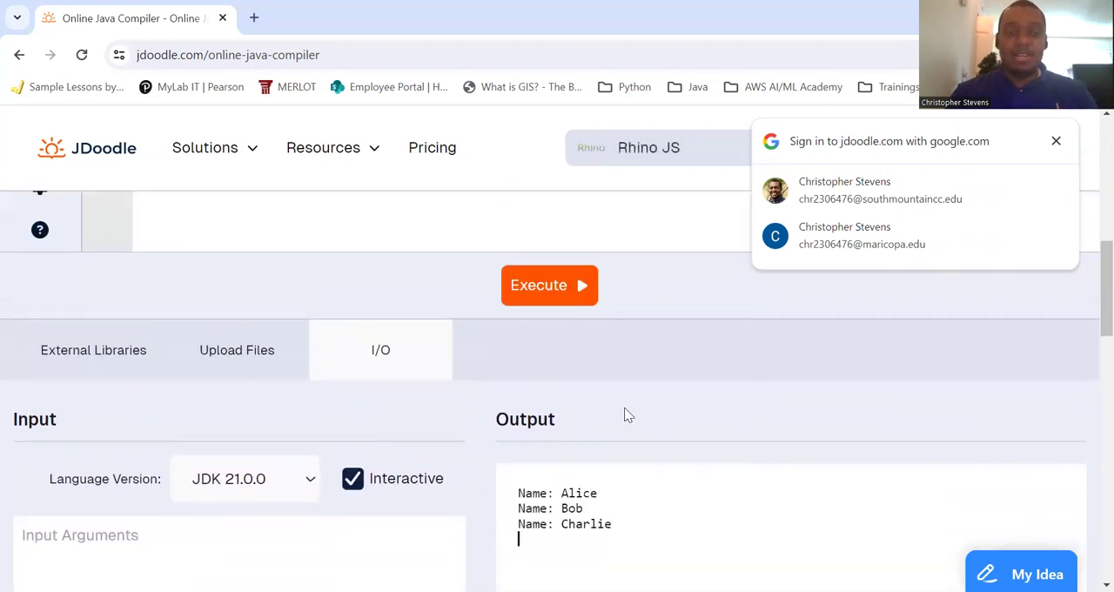
click(1056, 140)
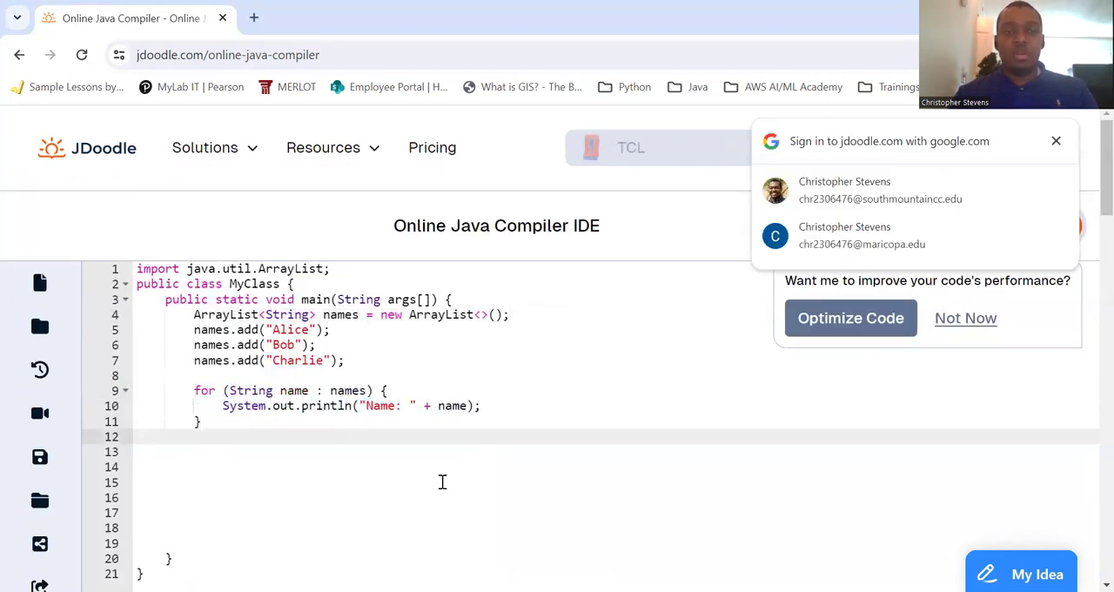
Step: Run the for-each ArrayList program to print Name: Alice, Bob and Charlie
scroll(down, 3)
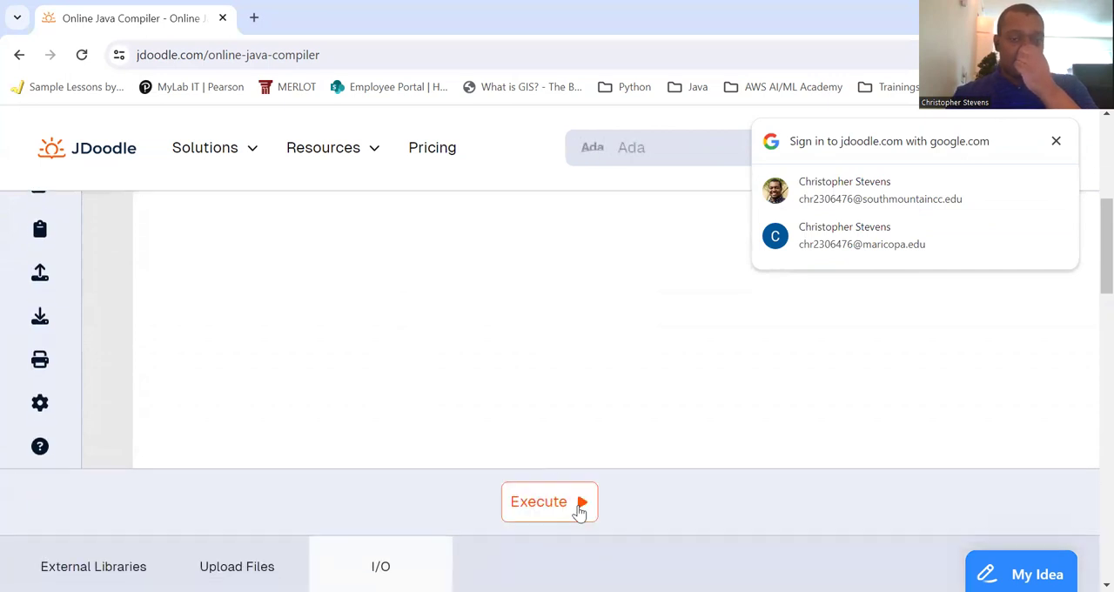
click(538, 501)
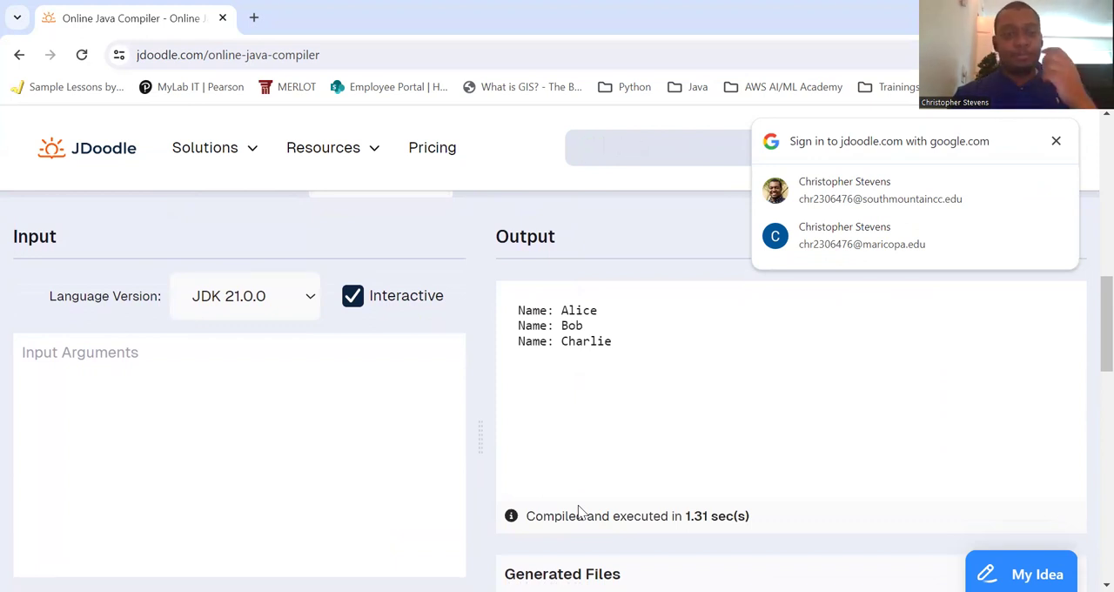
Step: Write the nested i/j loops printing a 5×5 multiplication table and close the Google sign-in popup
click(1056, 141)
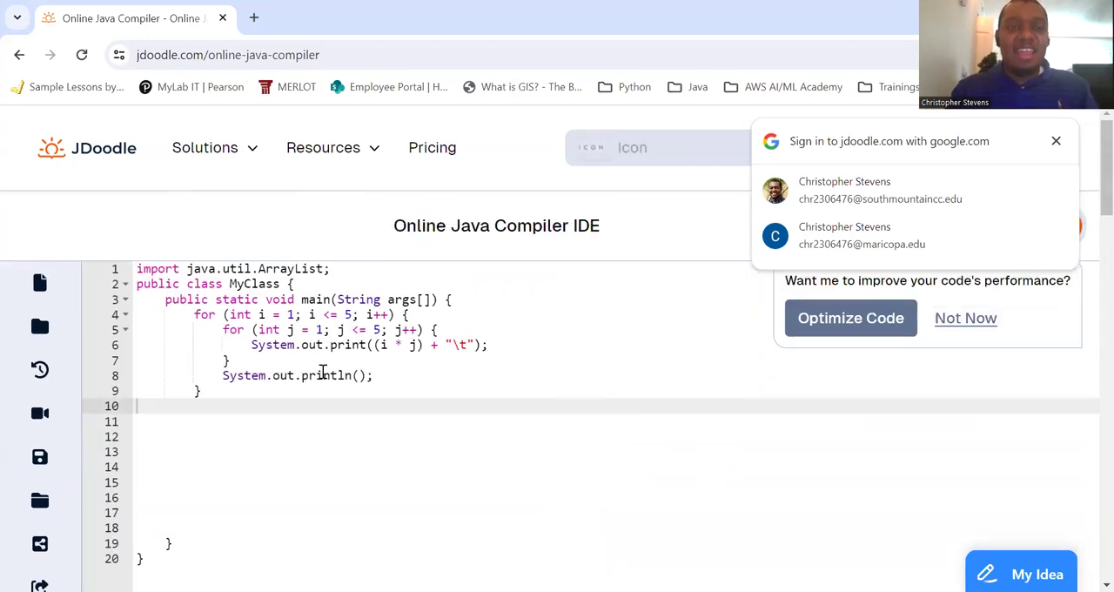
mouse_move(370, 375)
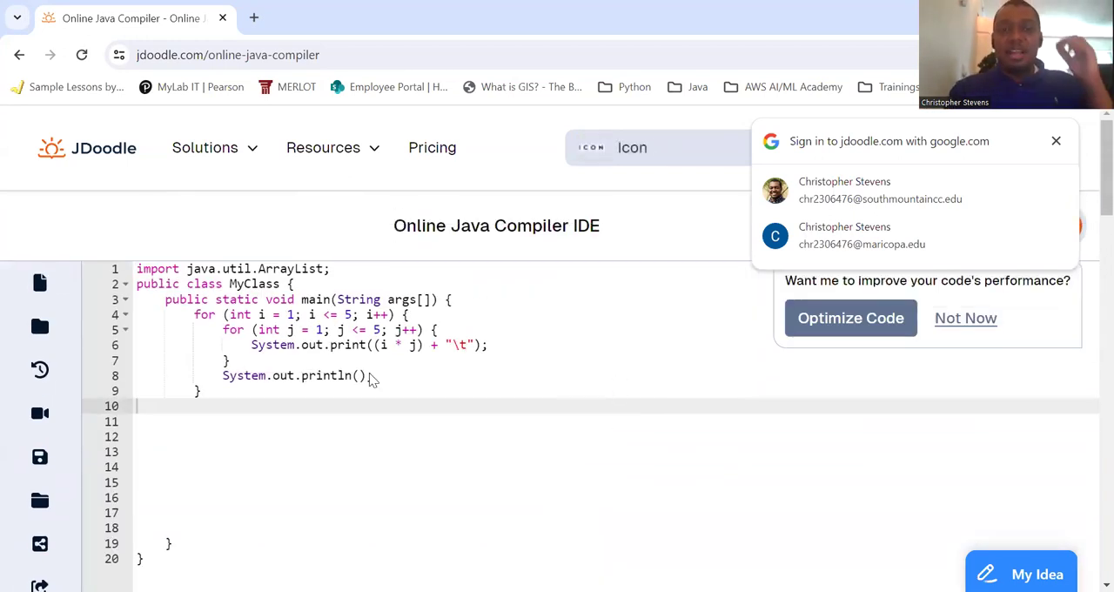
click(1056, 140)
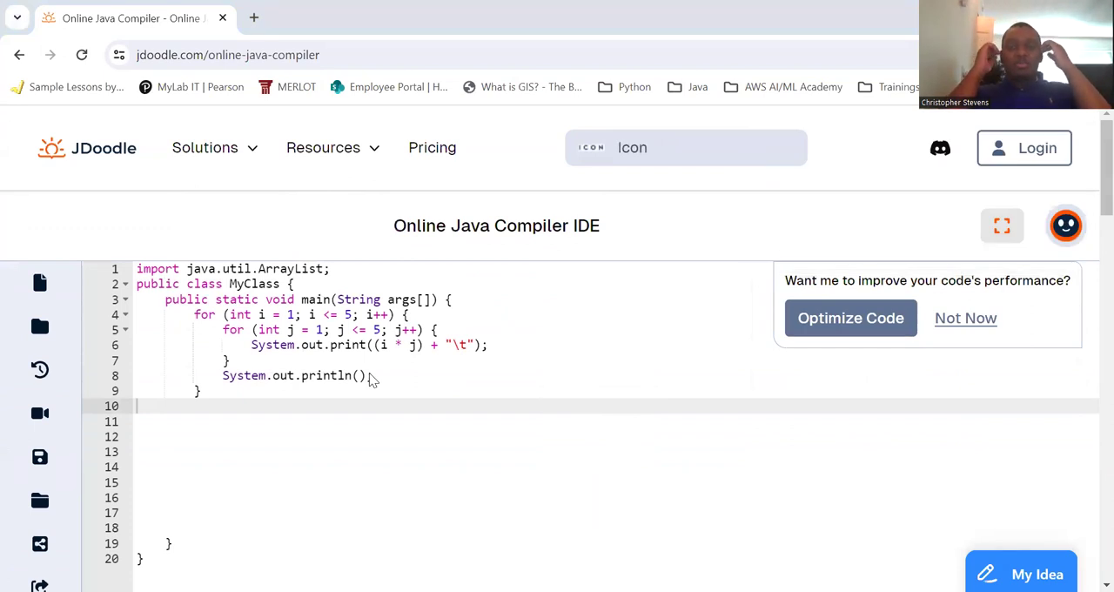